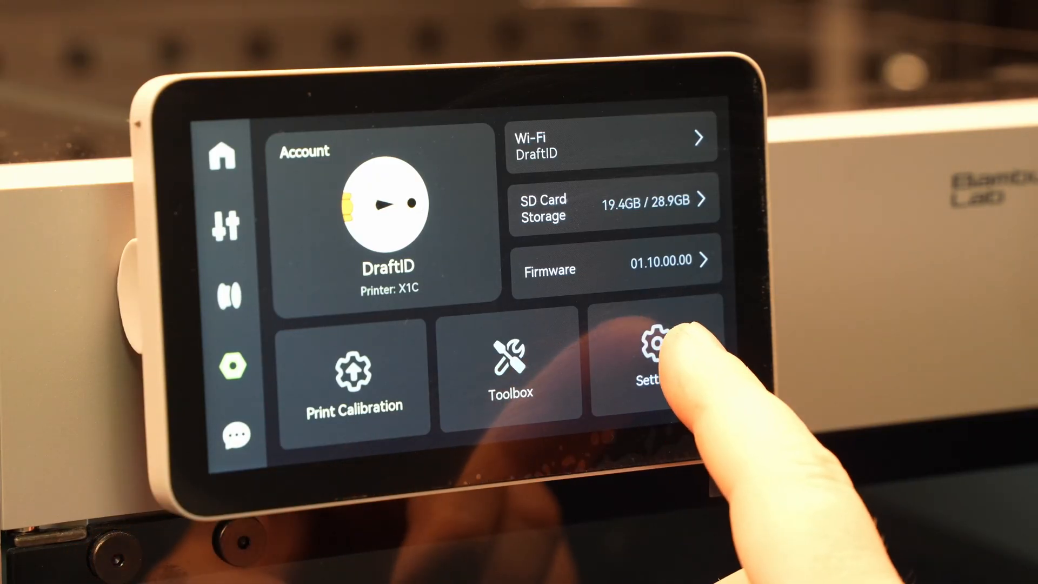
Start Print Calibration with all four checks ticked, beginning nozzle-tip cleaning at 0%.
{"action": "left_click", "coordinate": [354, 381]}
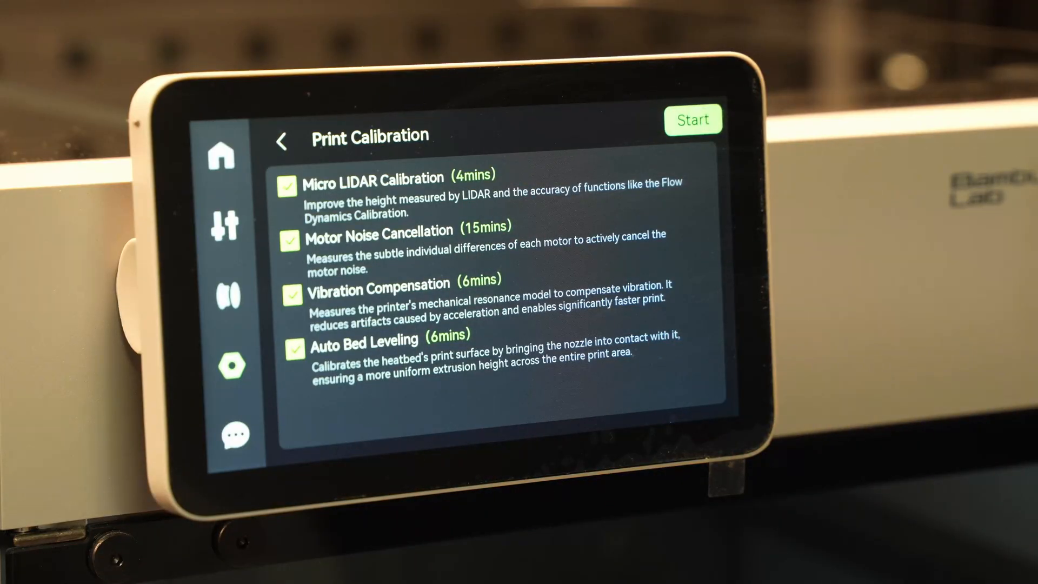
{"action": "left_click", "coordinate": [692, 120]}
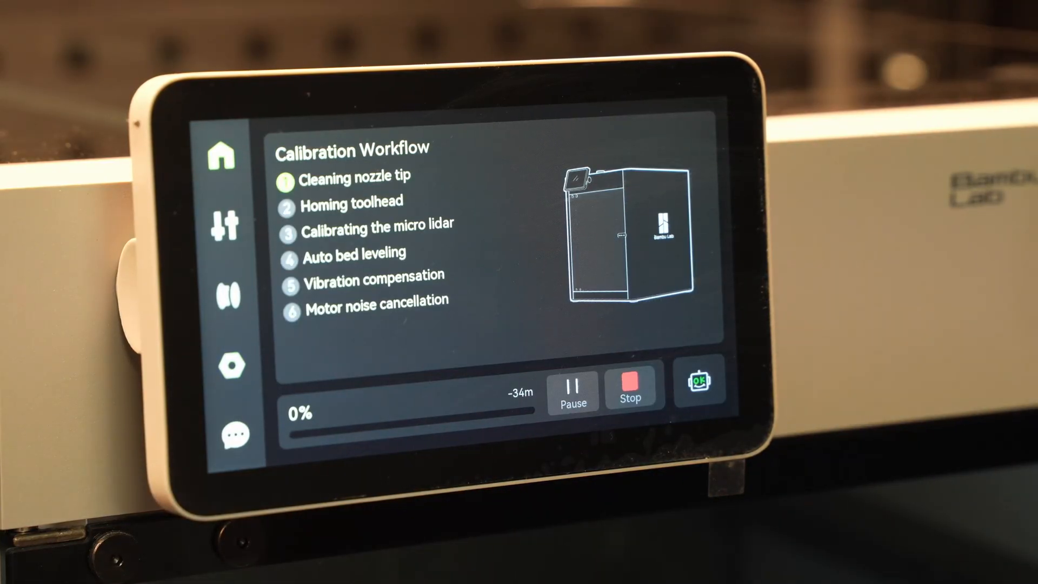